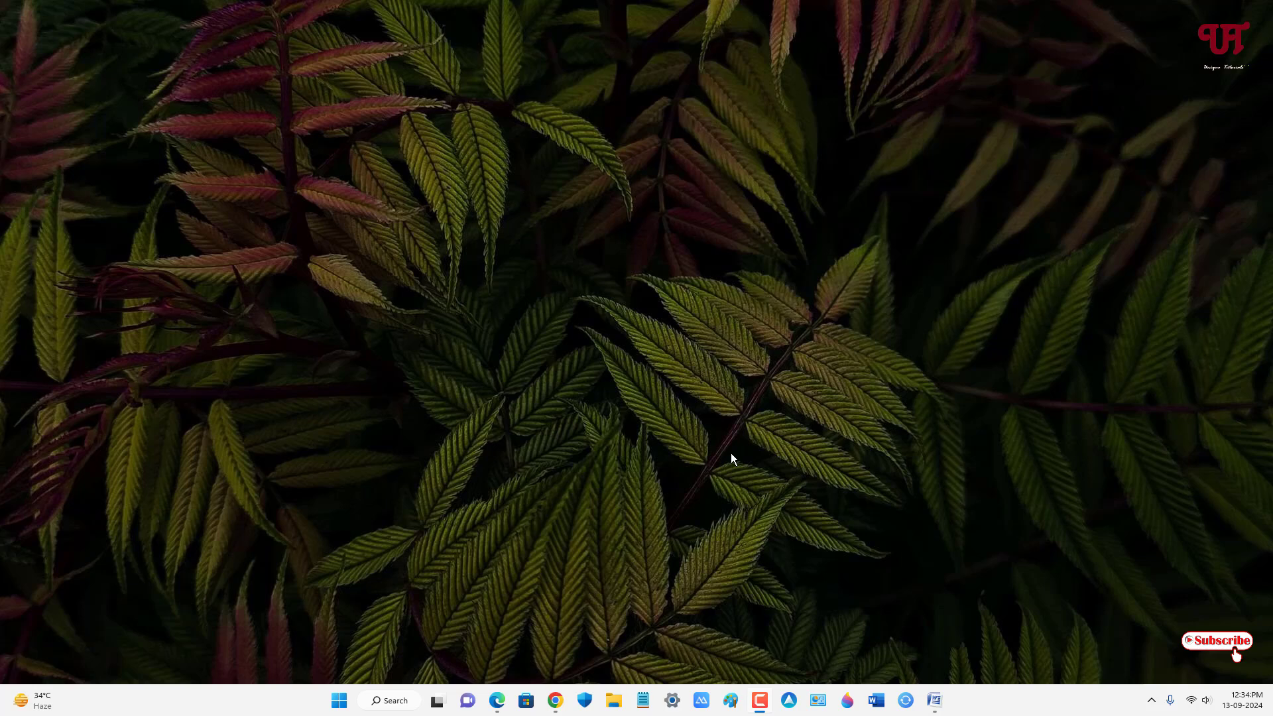
mouse_move(717, 438)
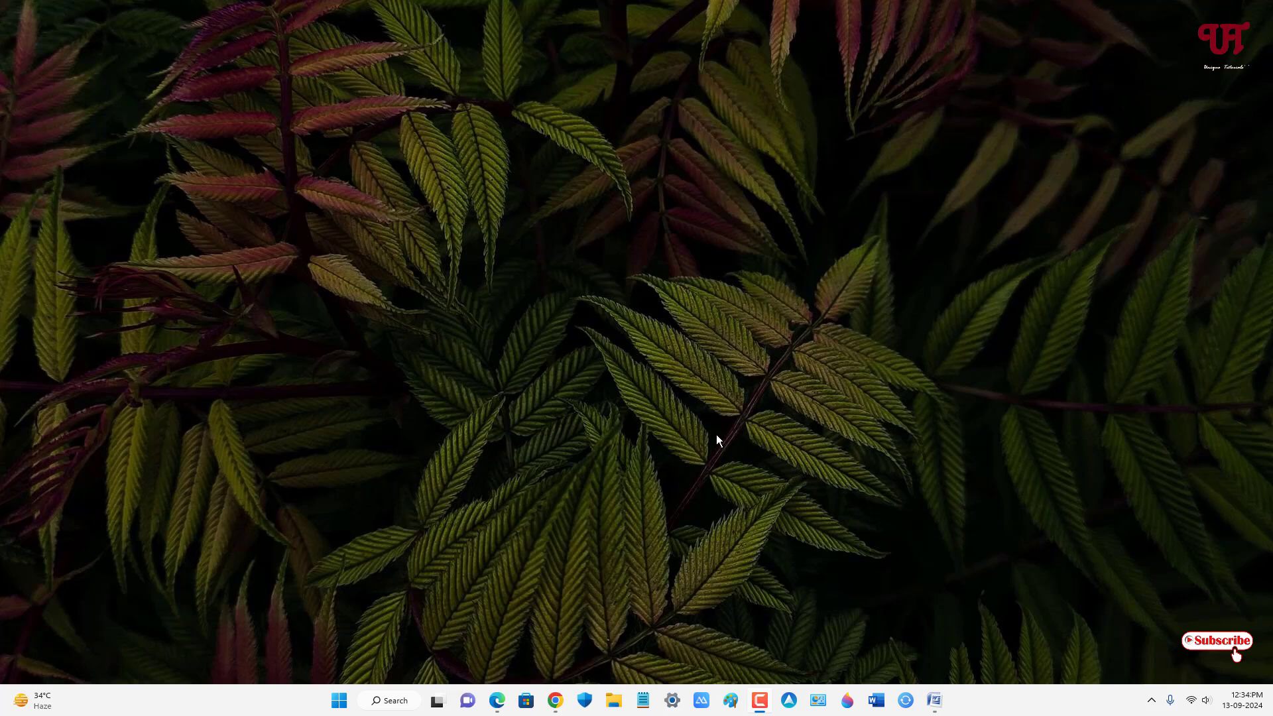
mouse_move(705, 435)
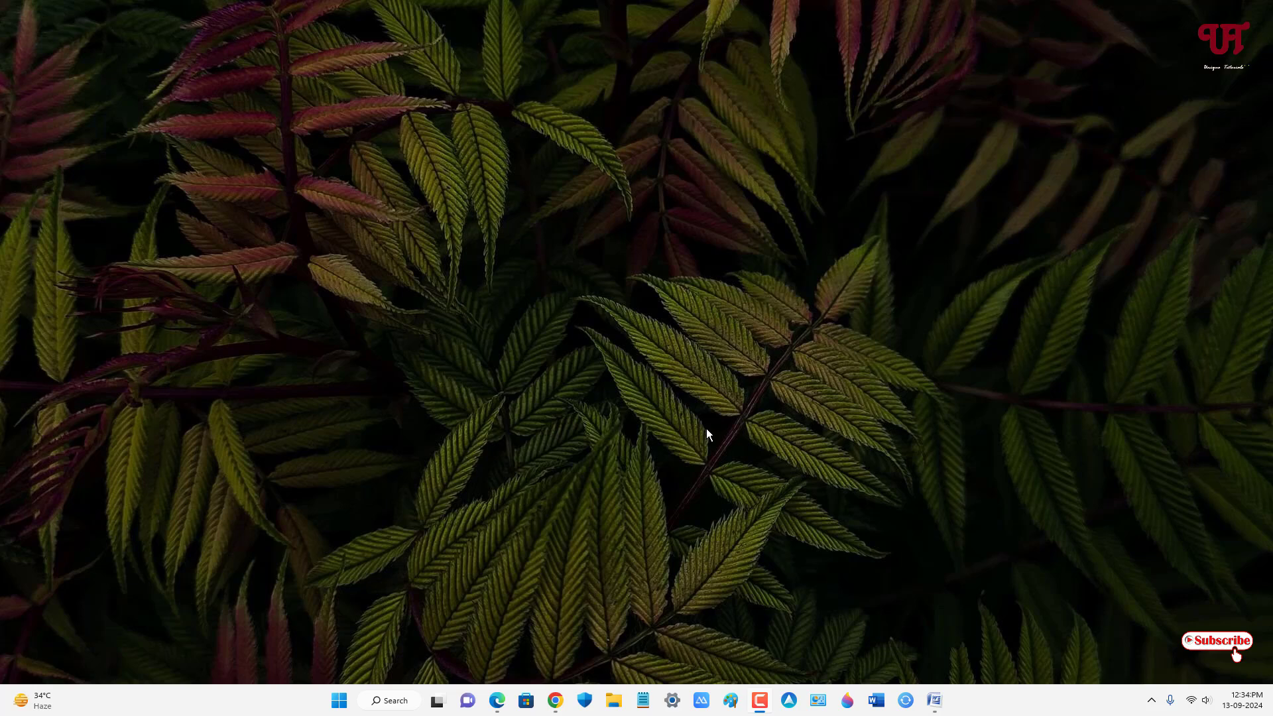
mouse_move(716, 429)
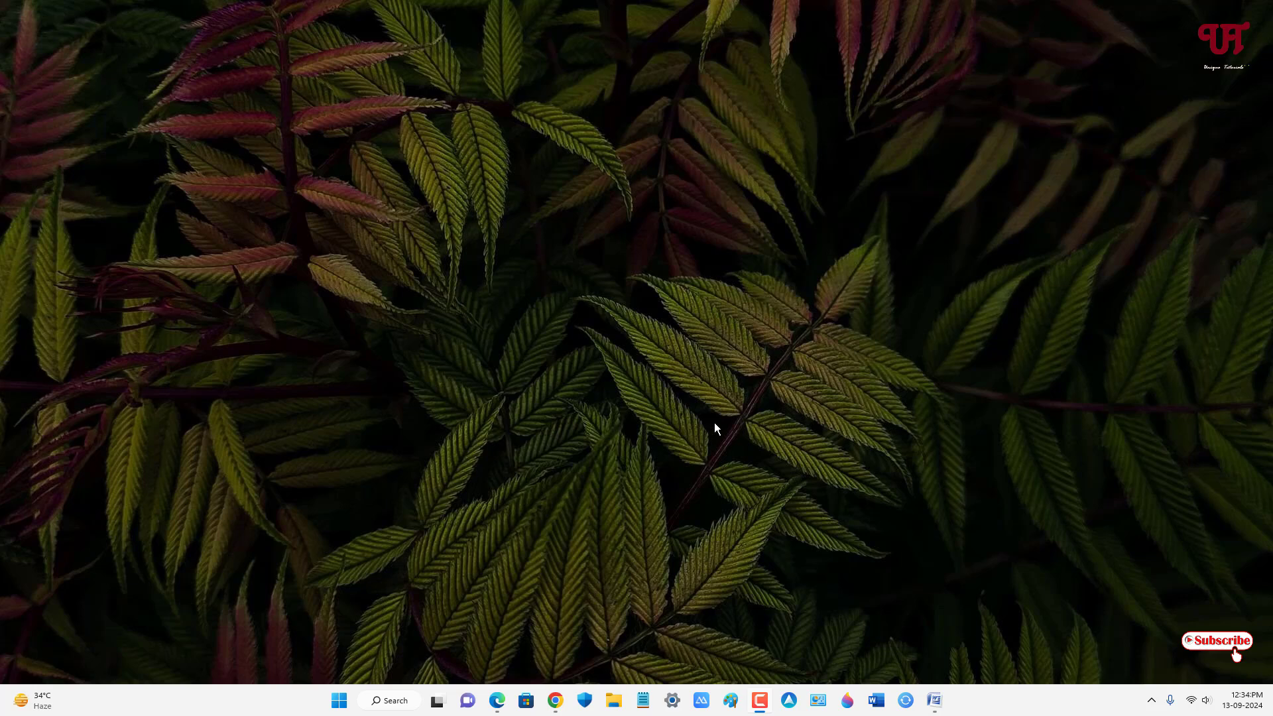
Step: Minimize Chrome to the desktop and open Windows Settings
click(554, 700)
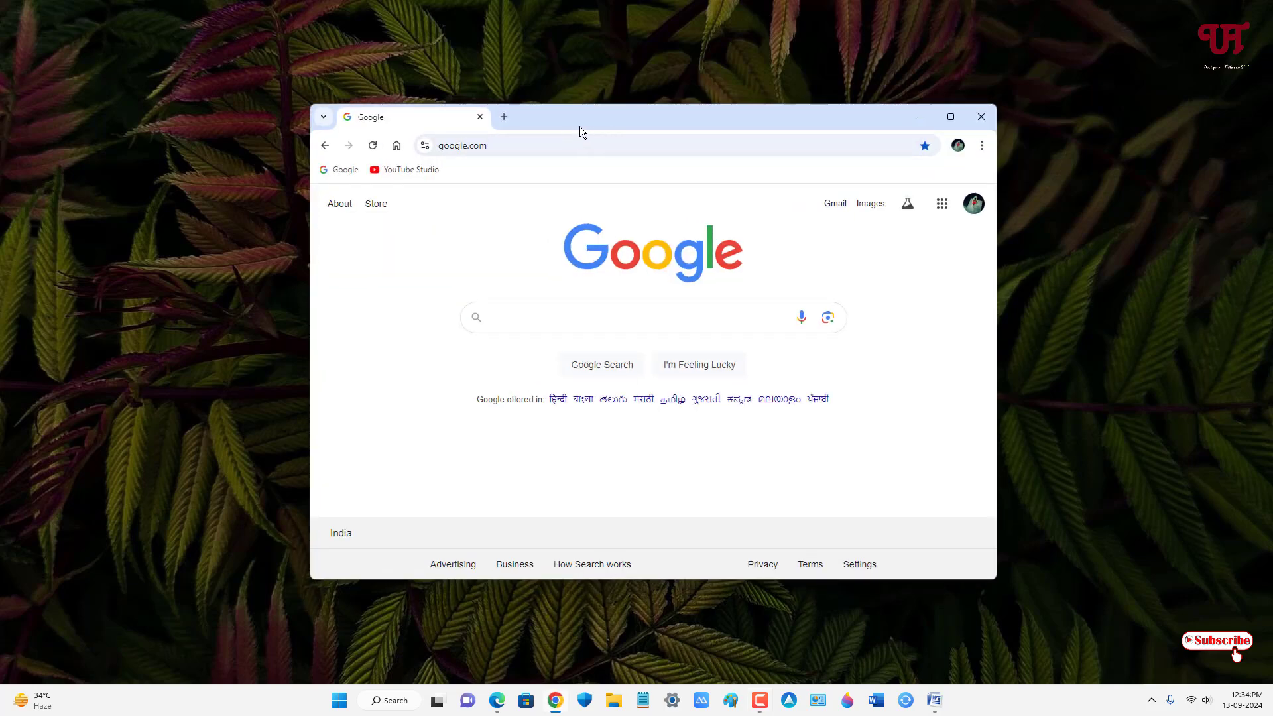
click(979, 116)
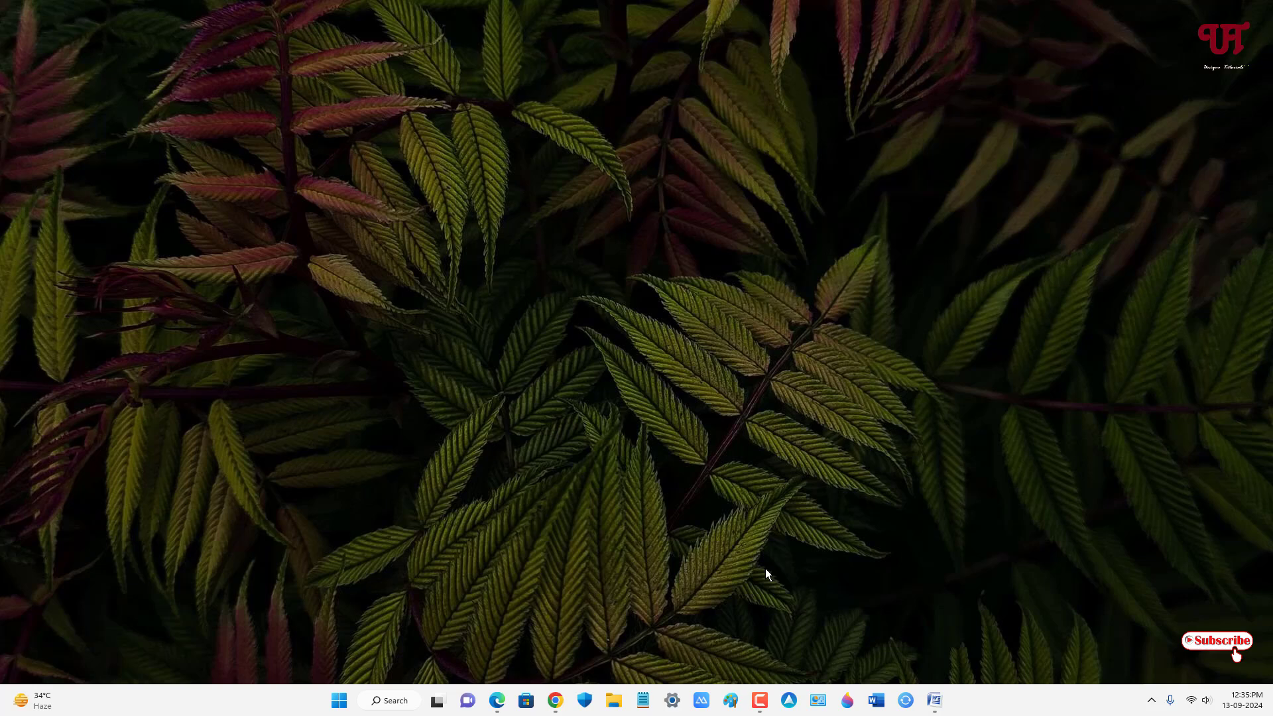
click(670, 700)
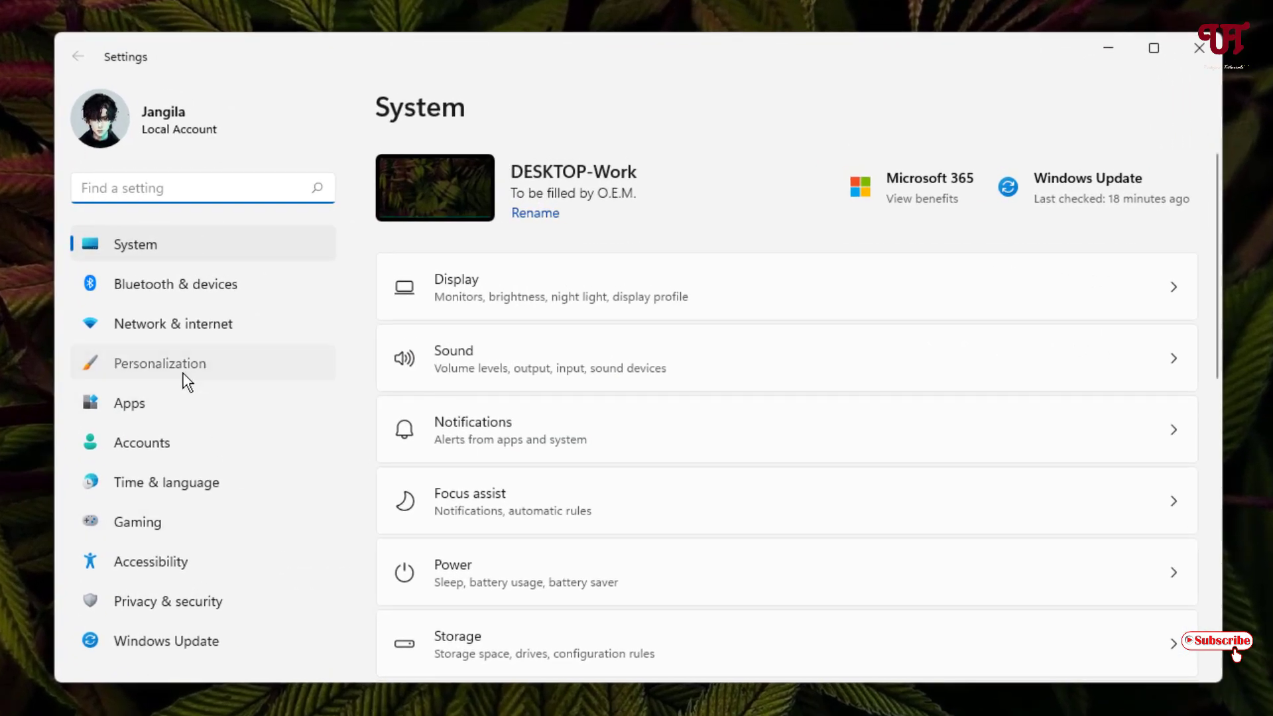
Step: On the Colors page, switch on the accent colour for title bars and window borders
click(160, 363)
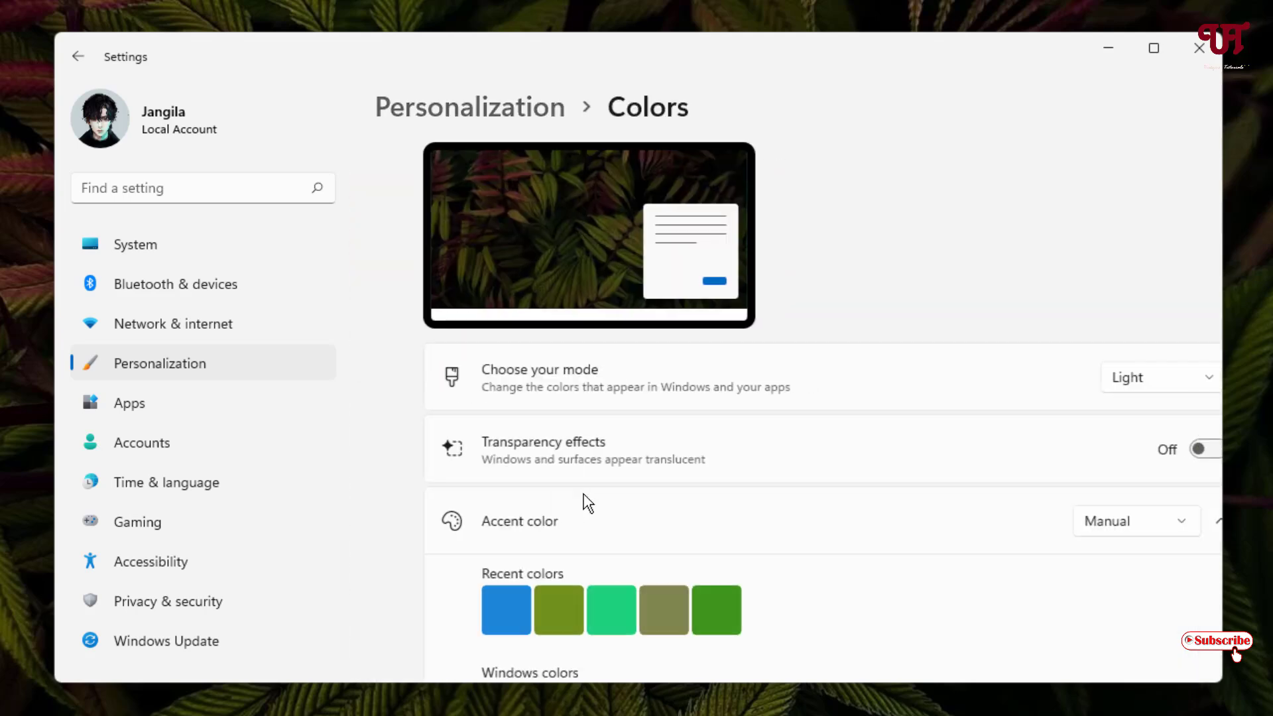
scroll(down, 3)
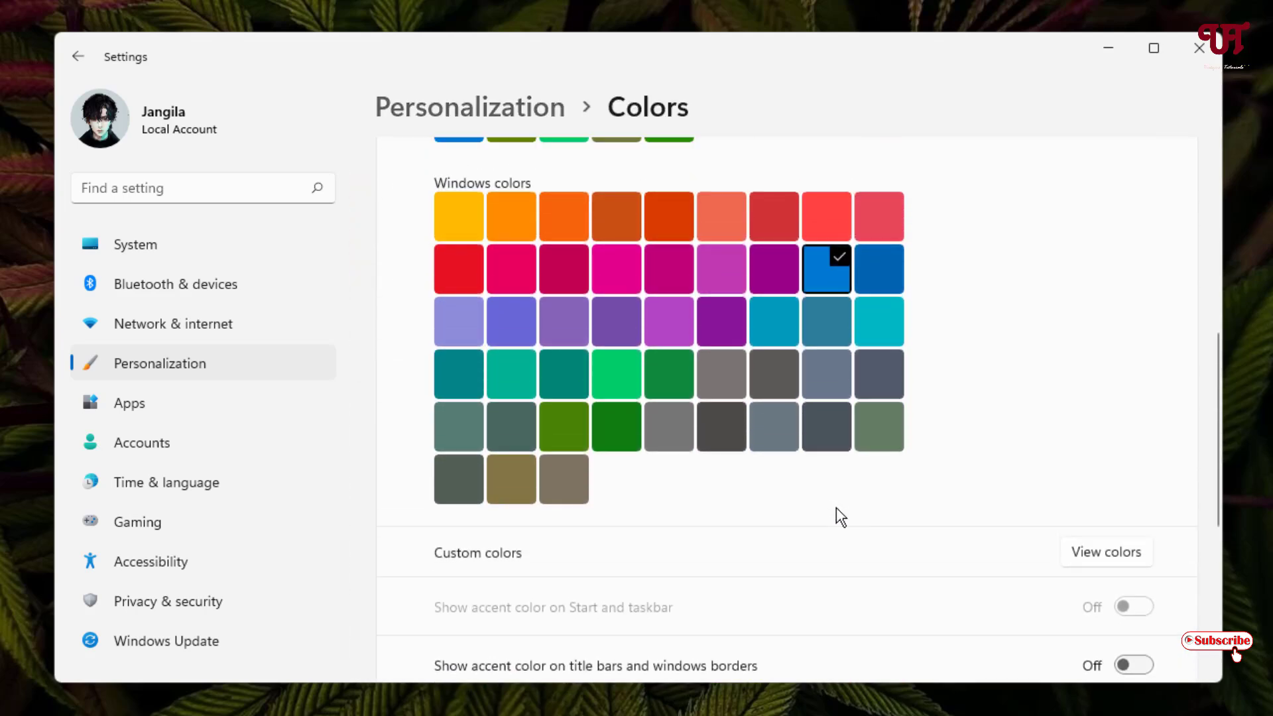
mouse_move(1018, 339)
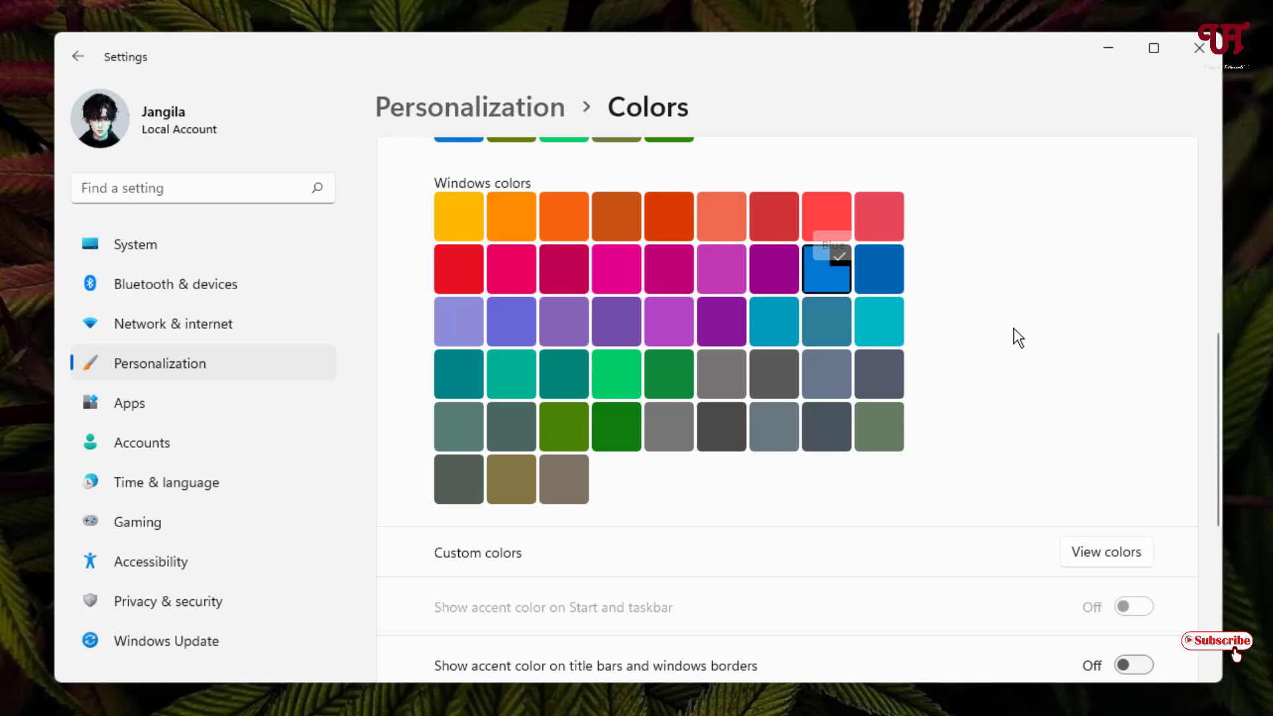
scroll(down, 3)
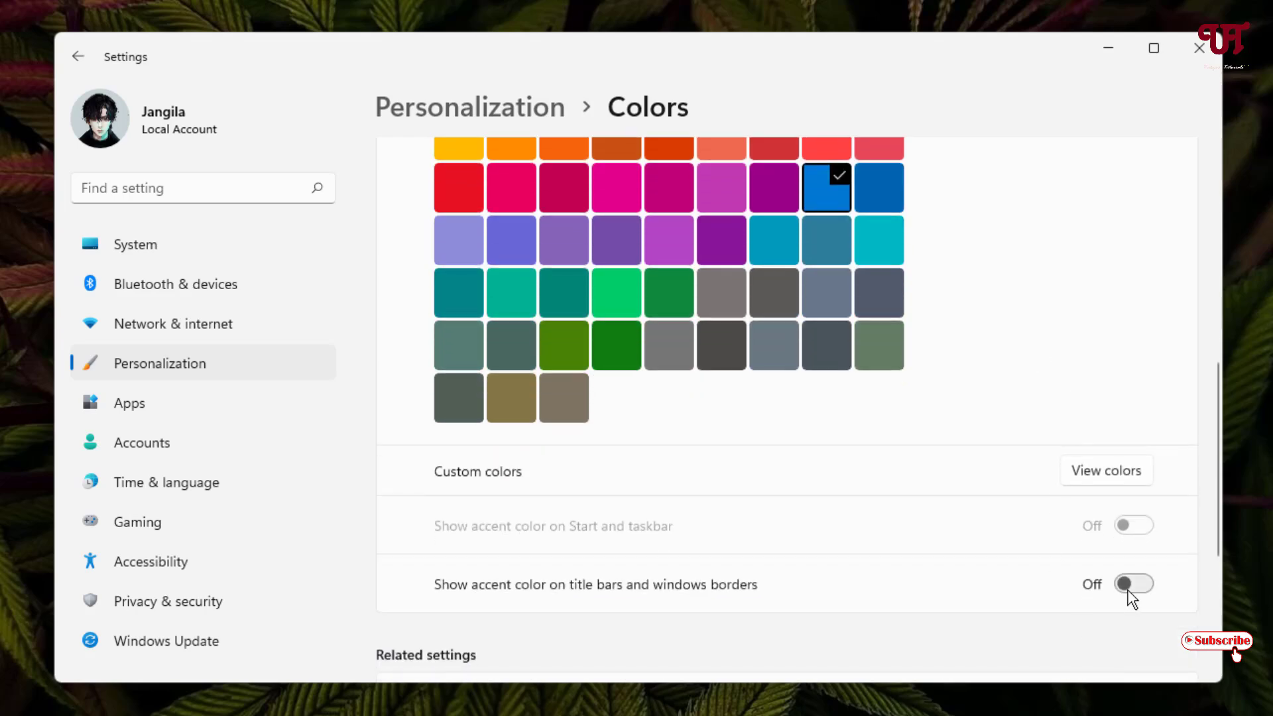
click(1131, 583)
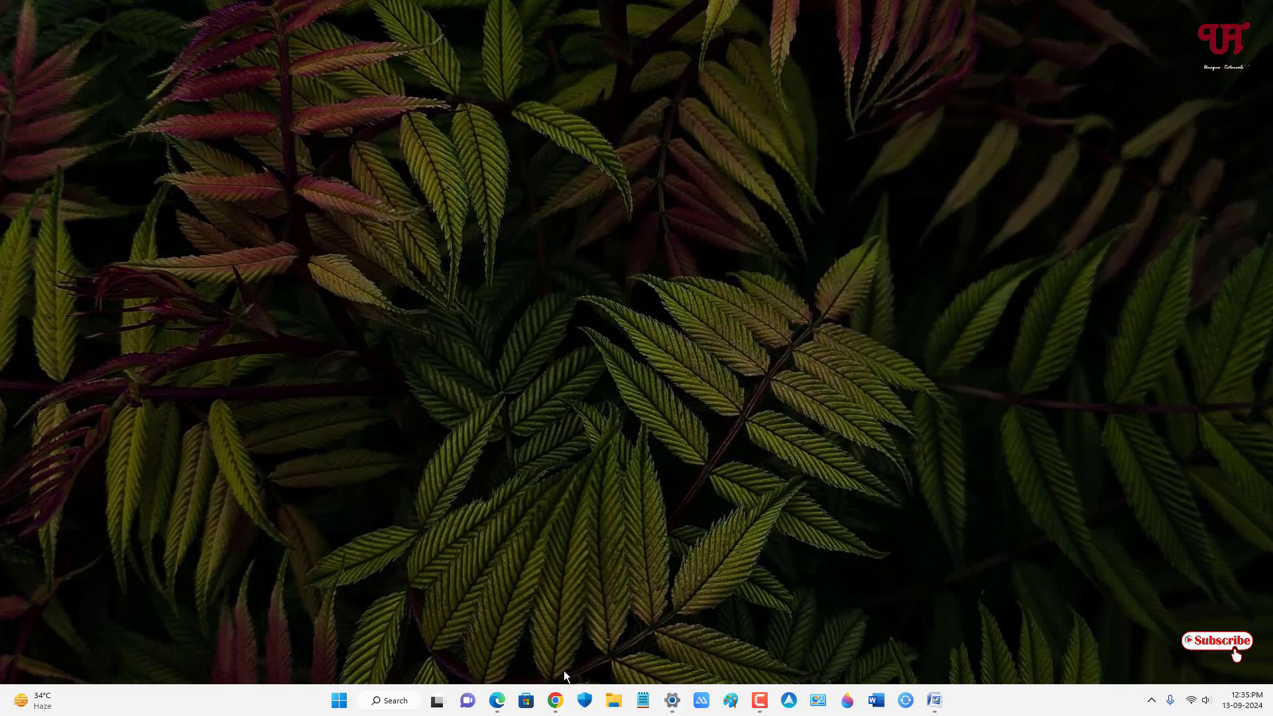
Step: Open the Chrome window on the Google home page, minimize it, and bring it back
click(555, 700)
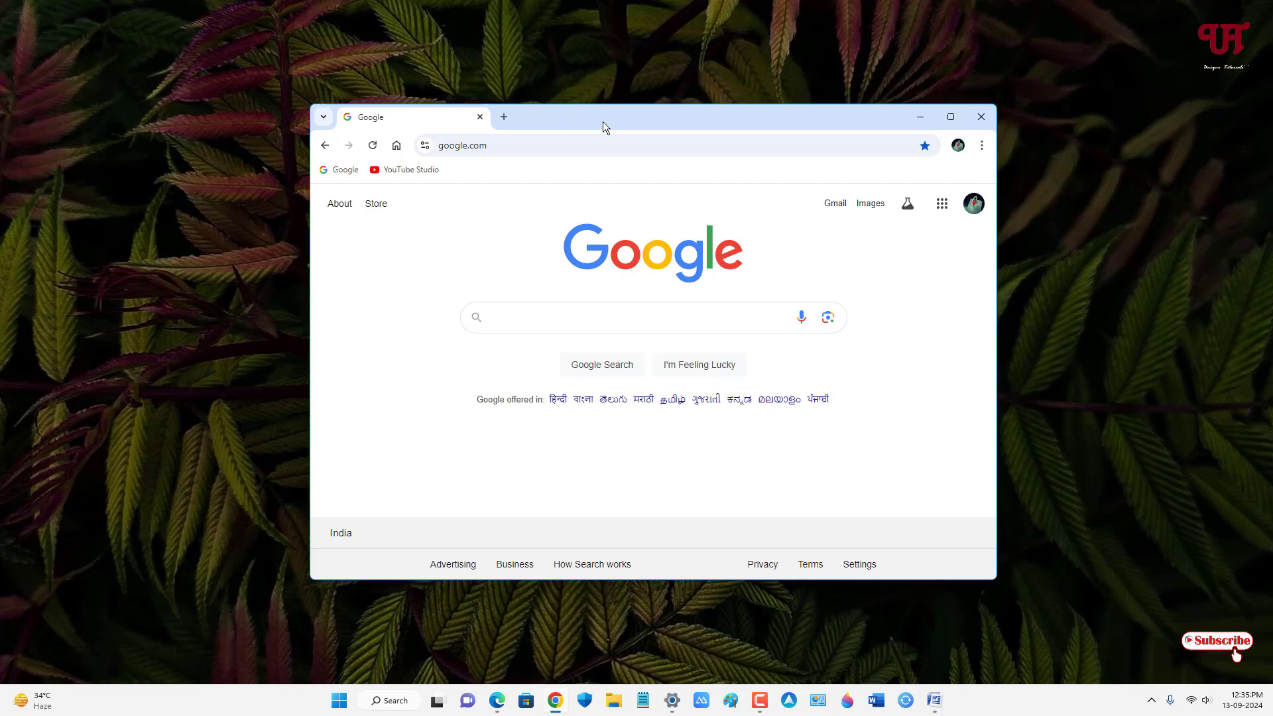
mouse_move(671, 137)
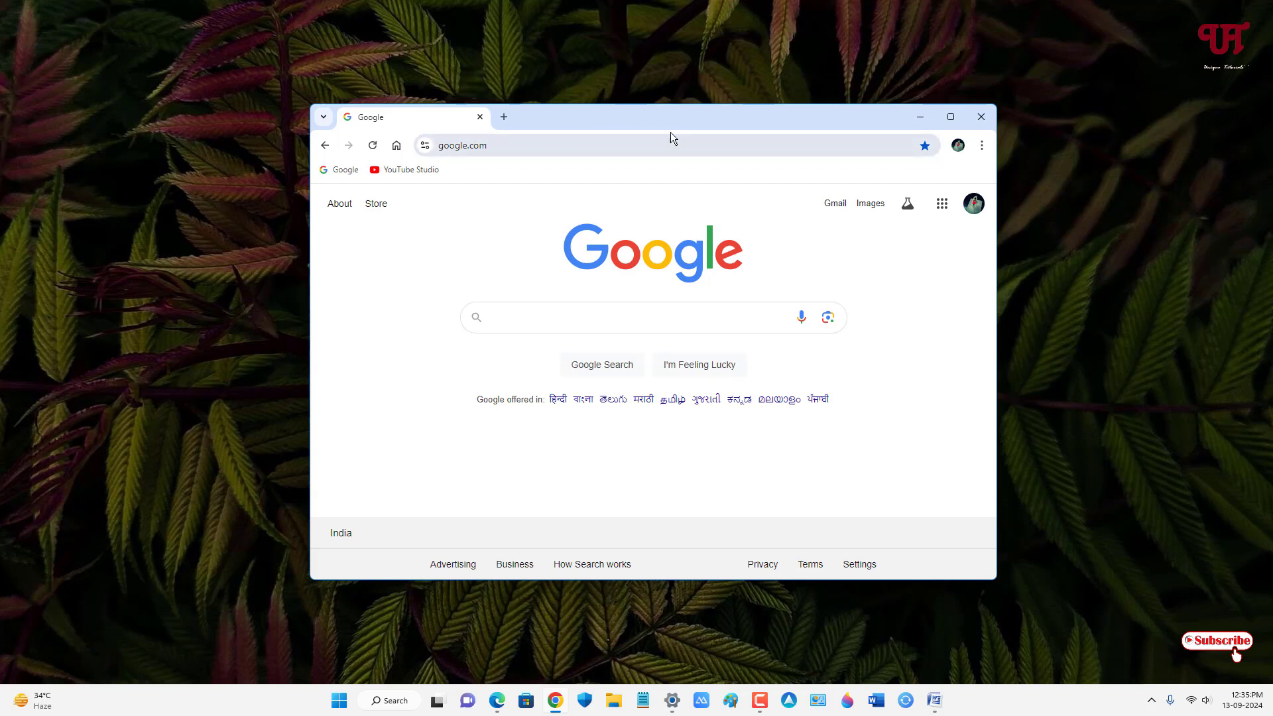
mouse_move(842, 131)
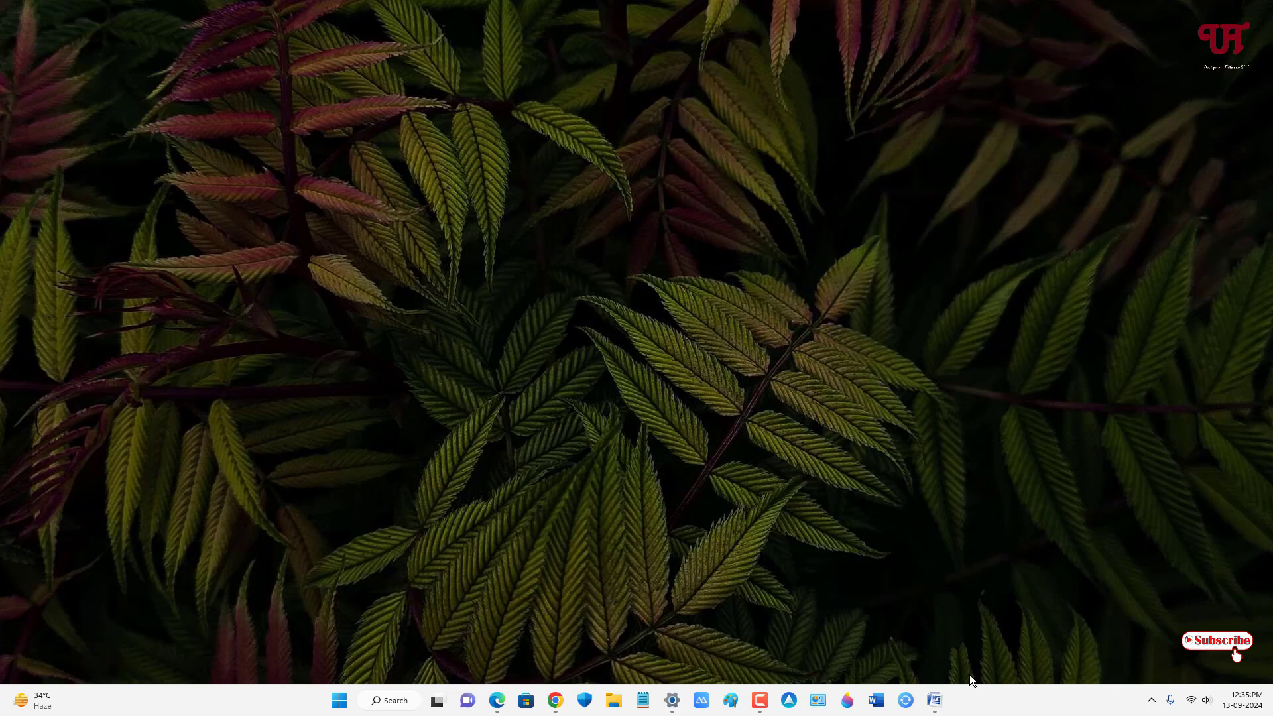
click(933, 700)
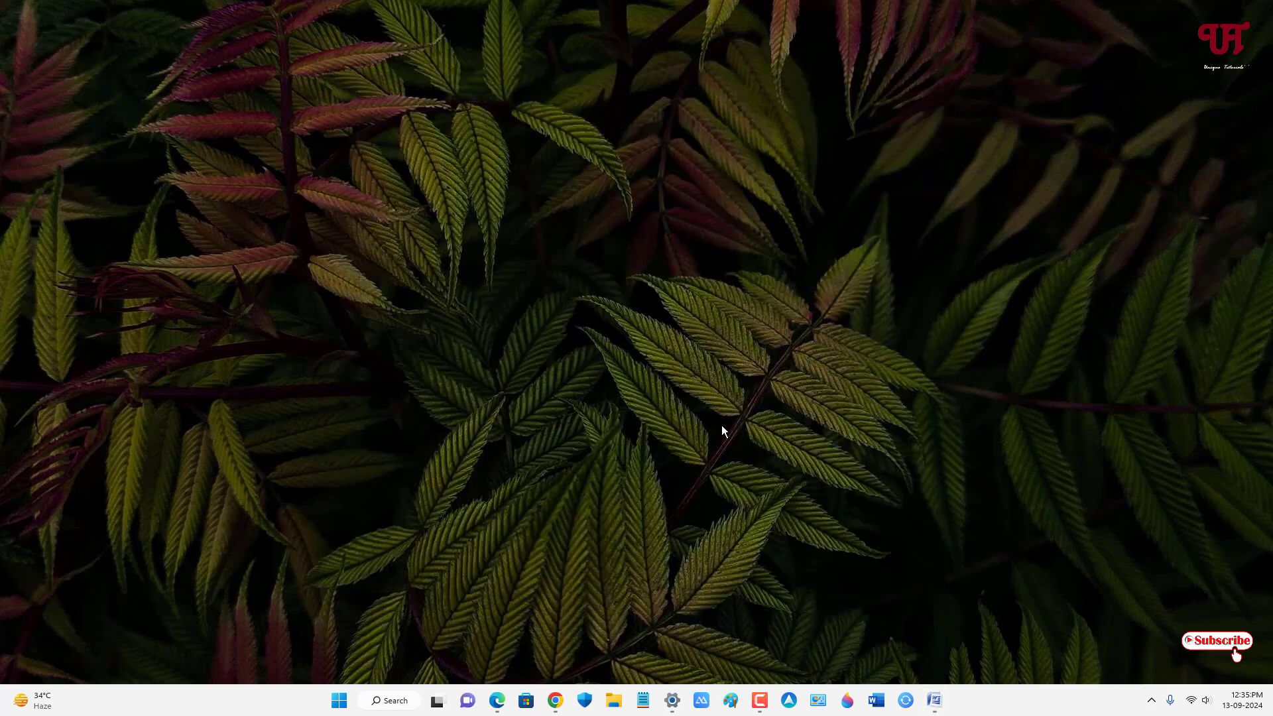
click(554, 700)
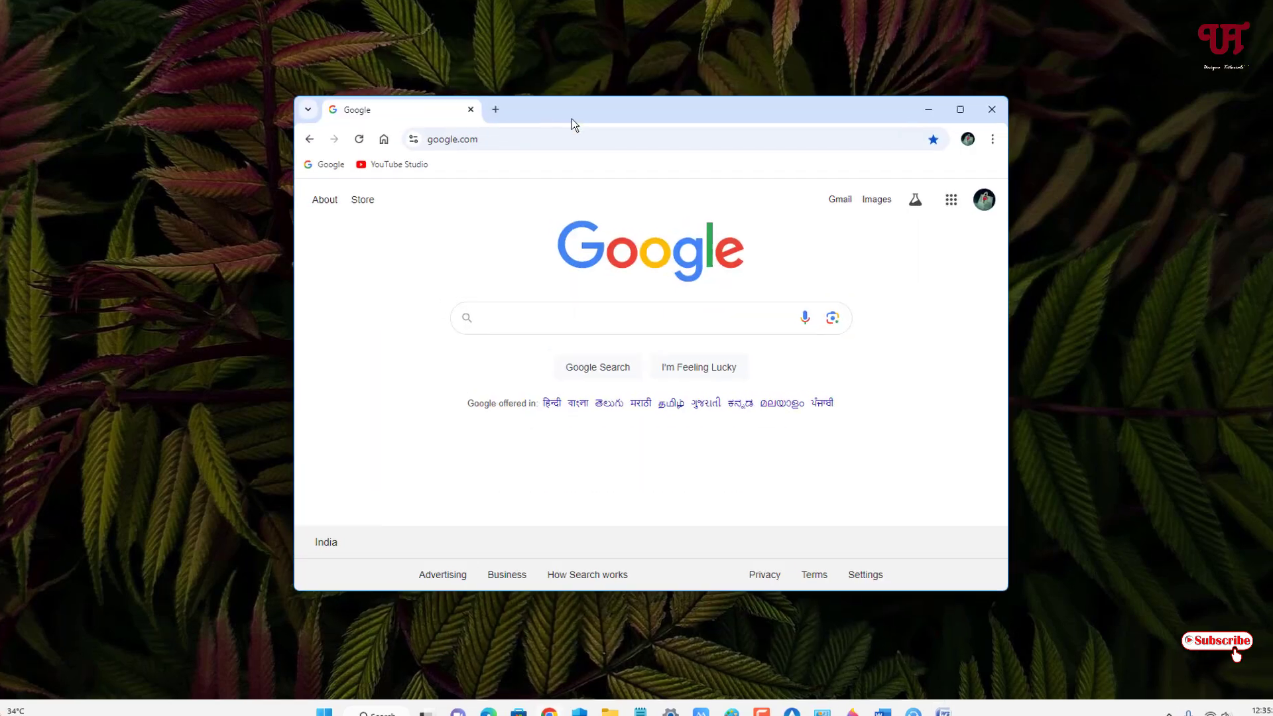
click(958, 109)
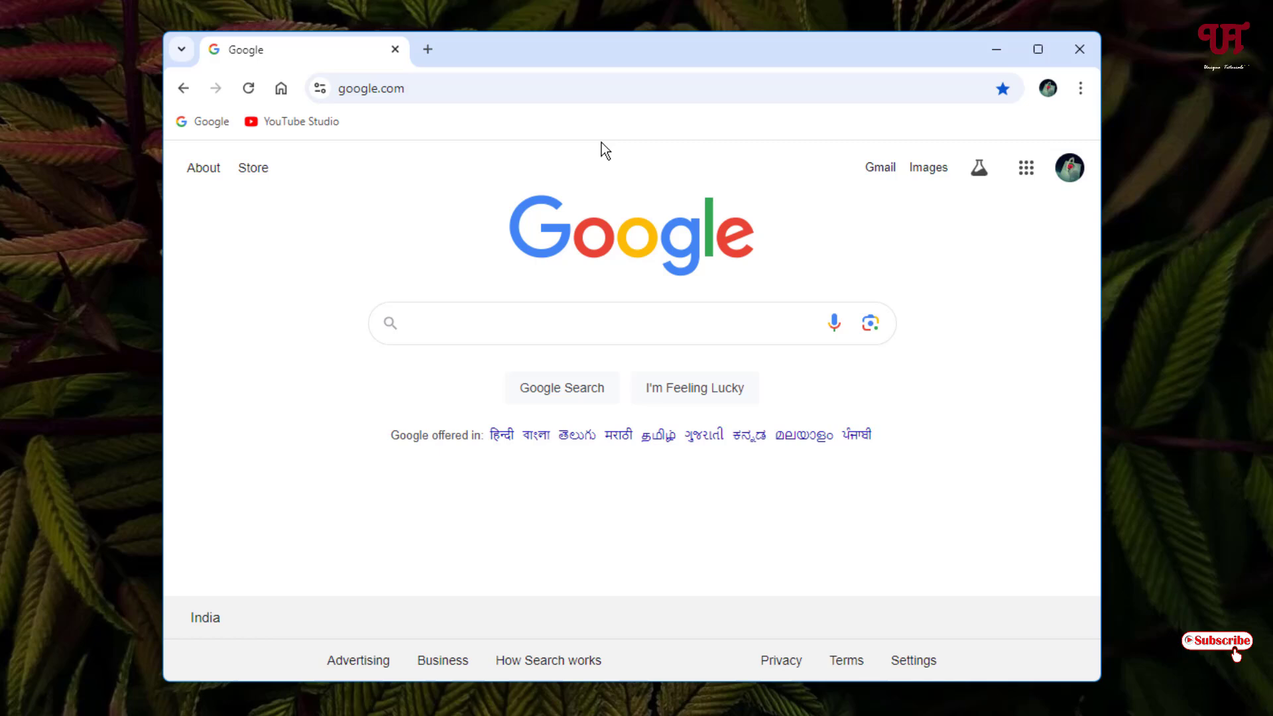
mouse_move(574, 213)
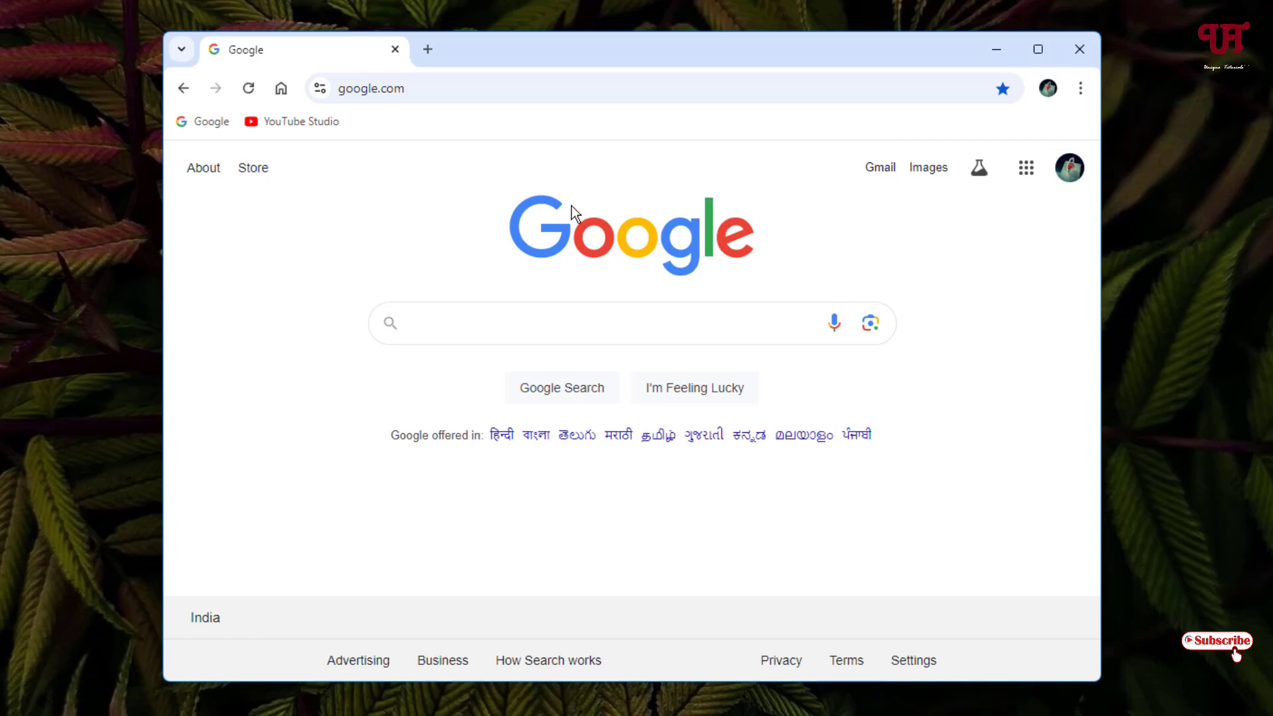
mouse_move(625, 238)
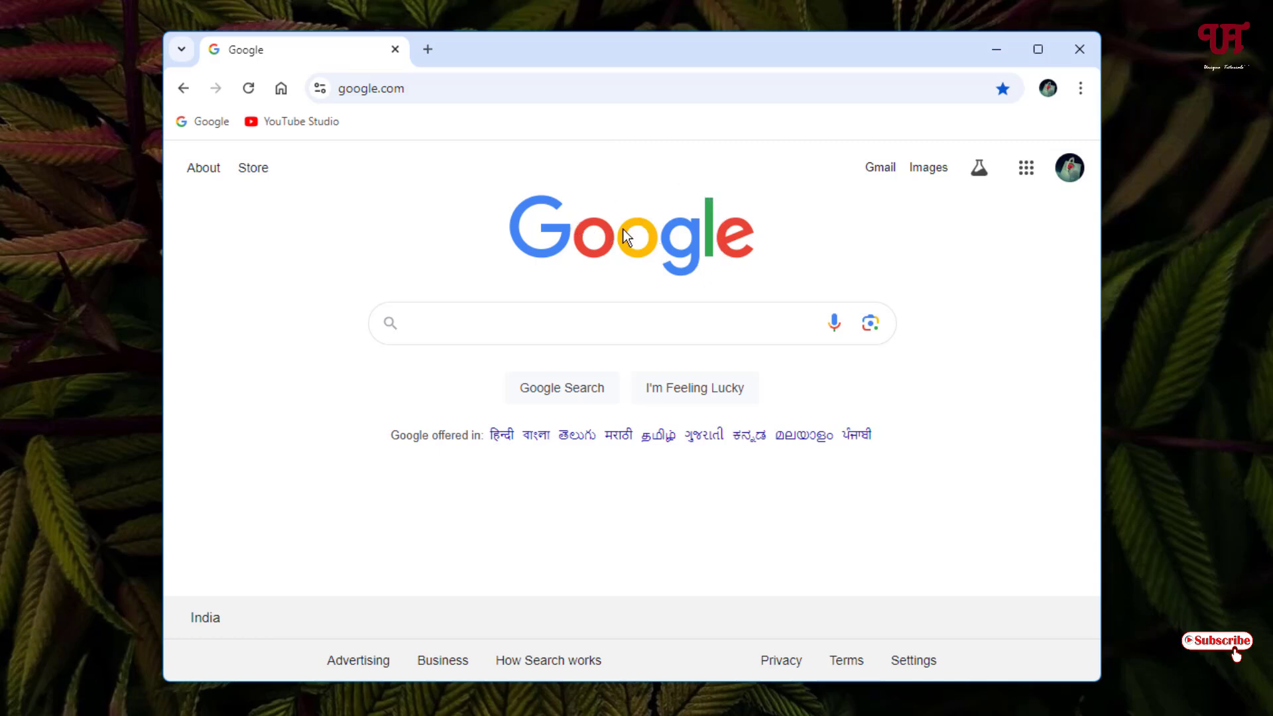
mouse_move(491, 135)
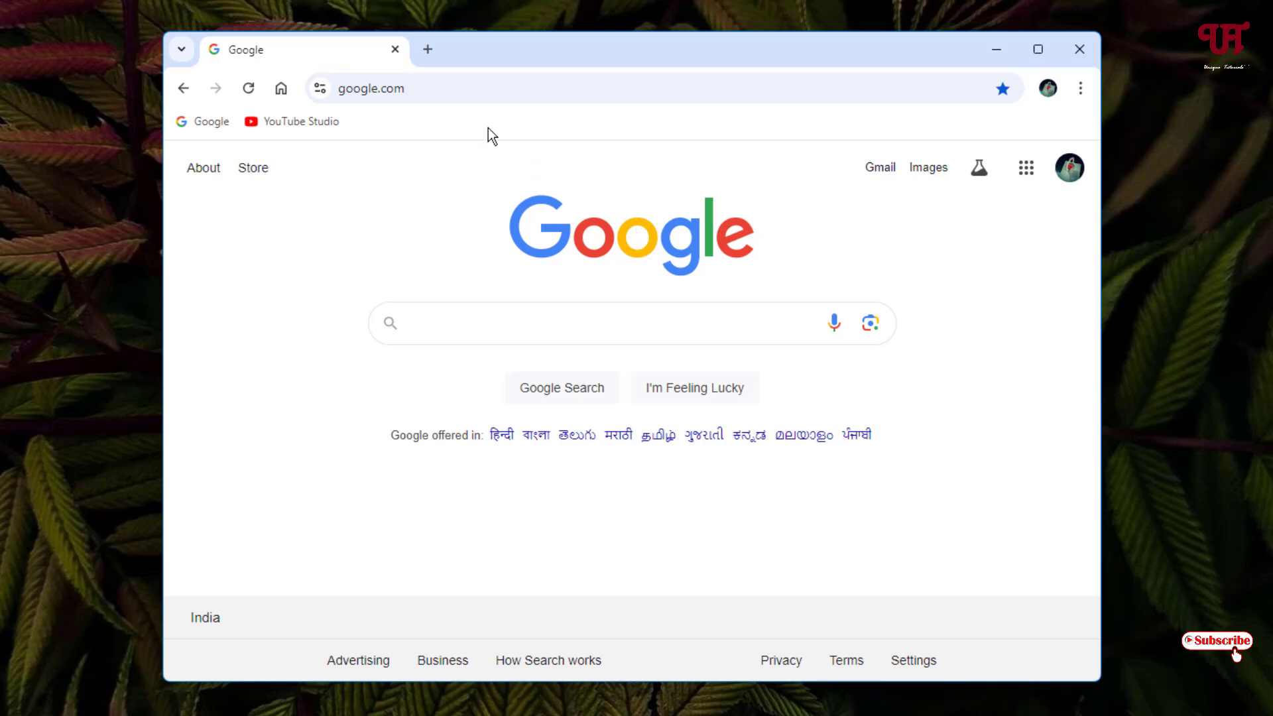
mouse_move(427, 45)
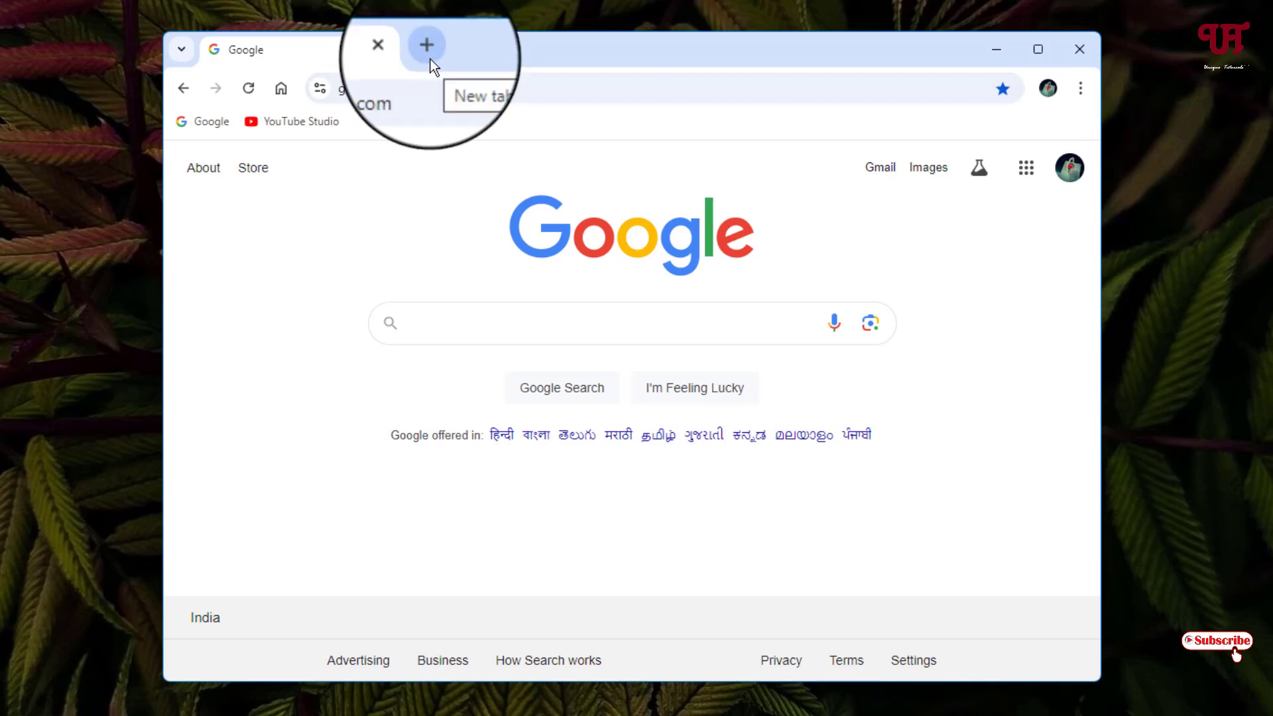
Step: In a new tab, open the Customise Chrome panel and scroll to Follow device colours
click(428, 45)
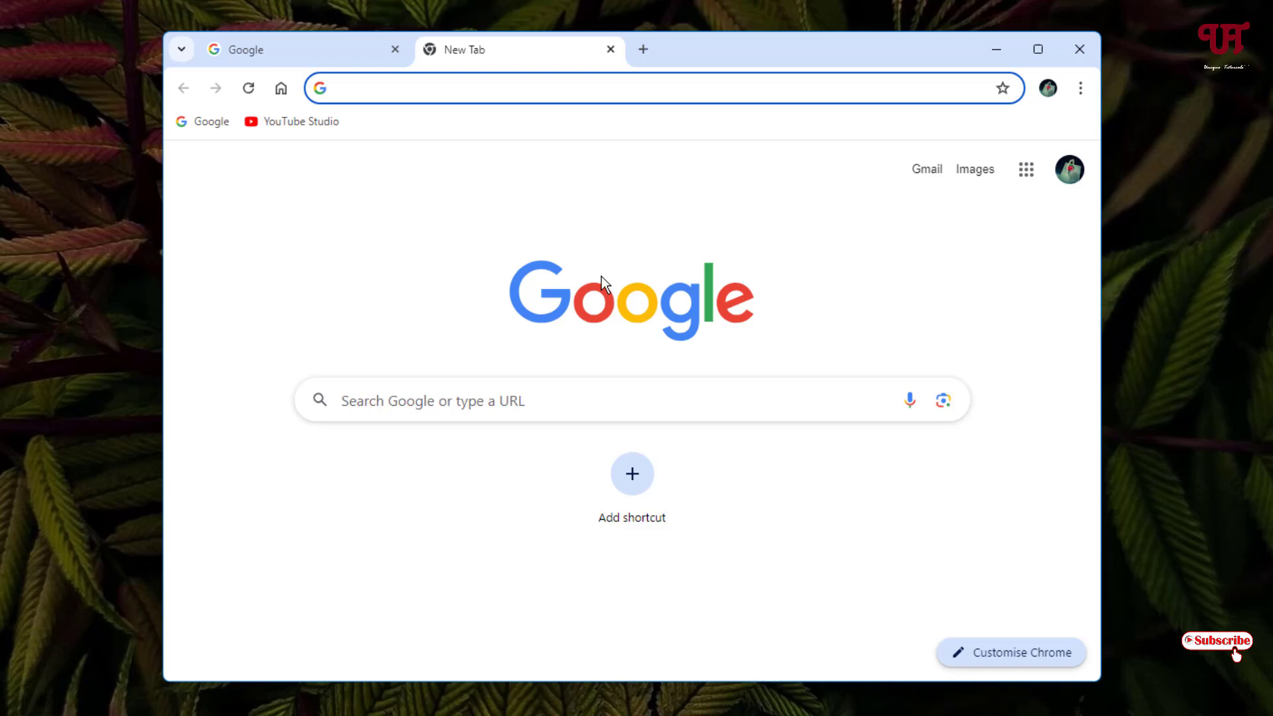
mouse_move(1015, 670)
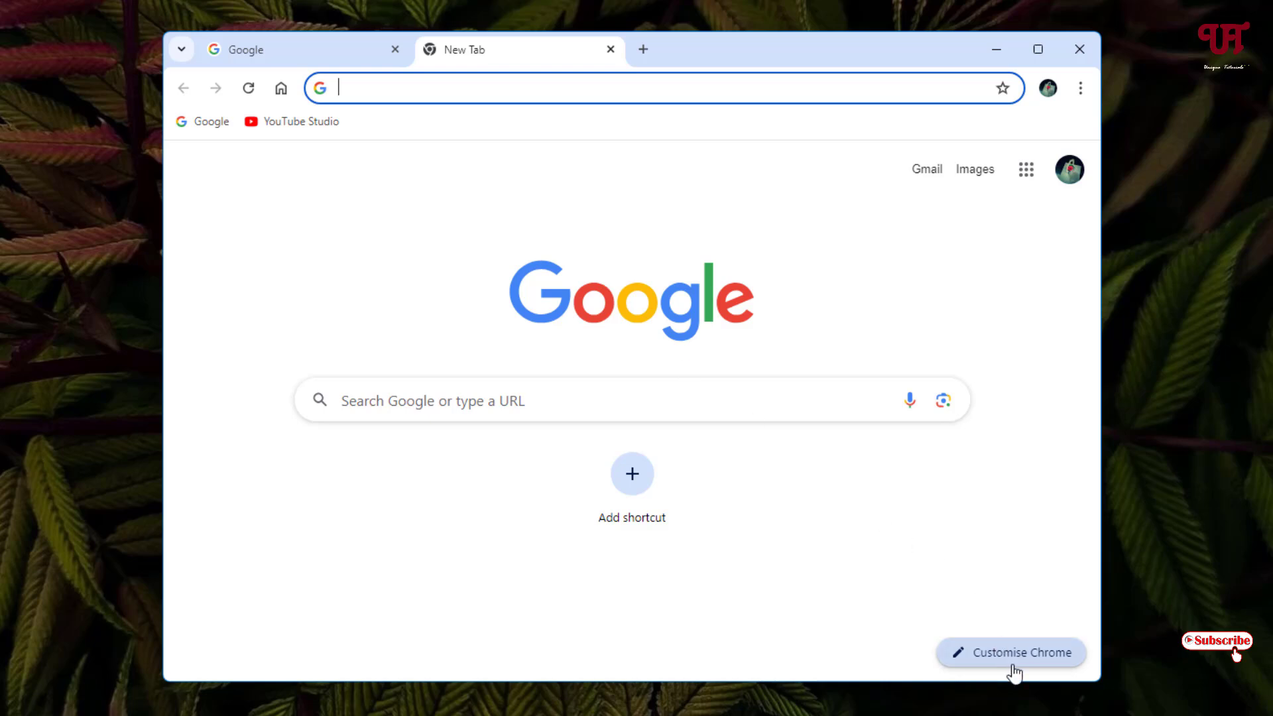
click(1009, 652)
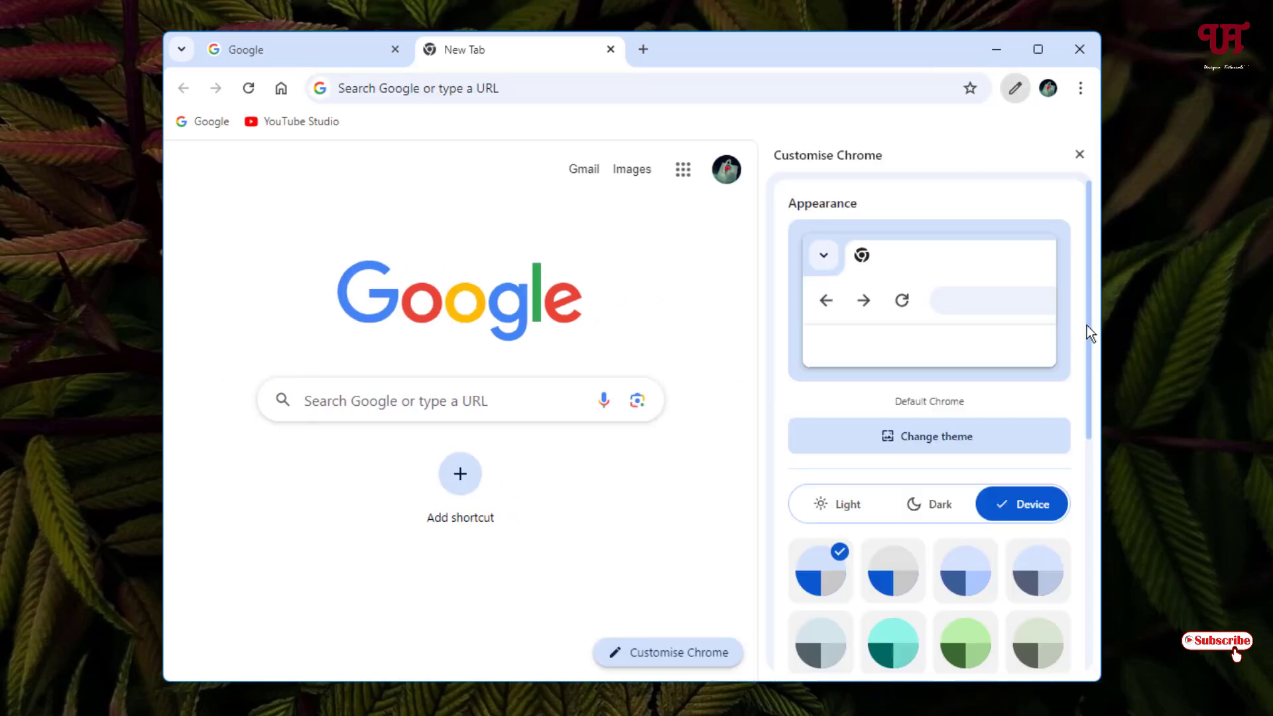
scroll(down, 3)
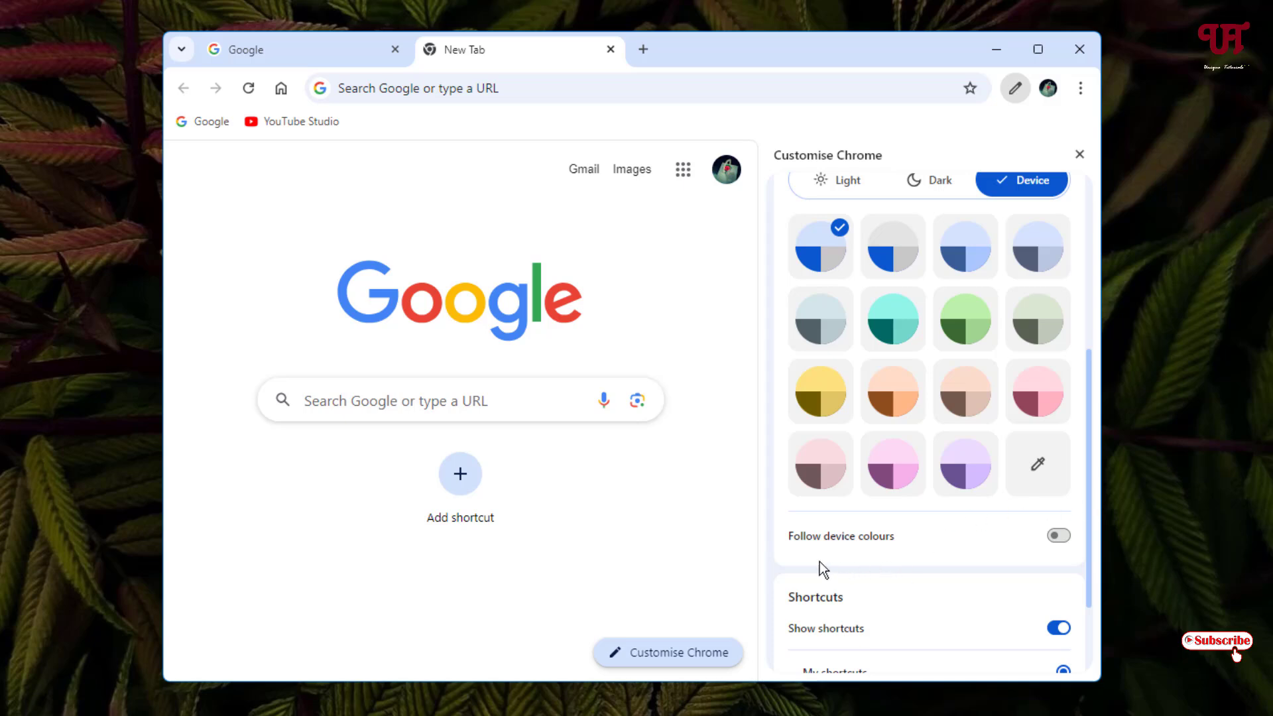
mouse_move(1024, 574)
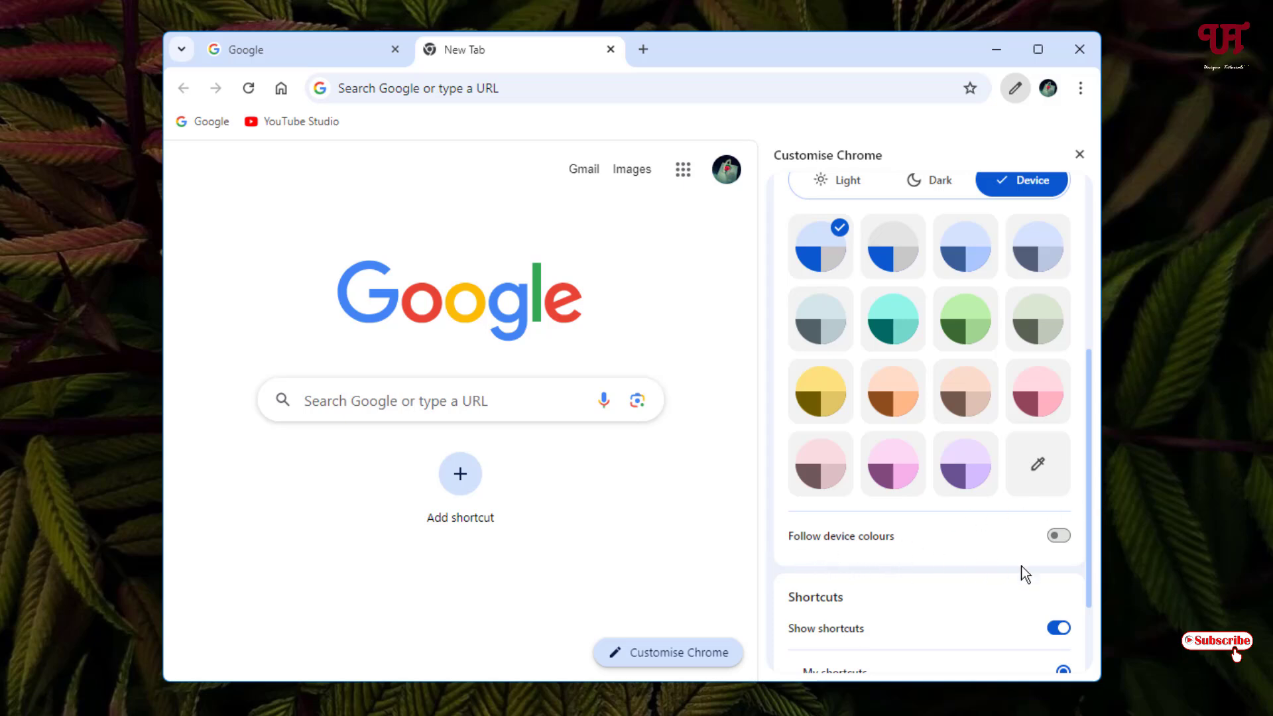
mouse_move(1058, 552)
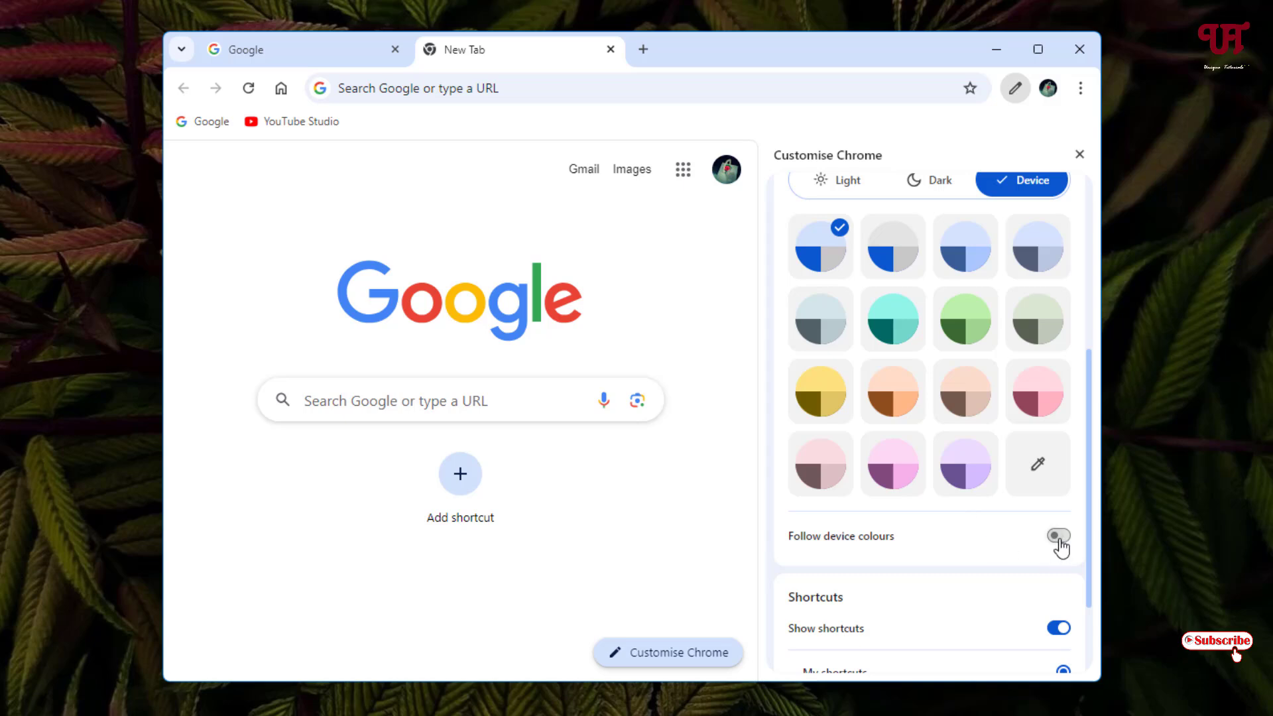
Step: Switch on the Follow device colours toggle in the Customise Chrome panel
click(1056, 535)
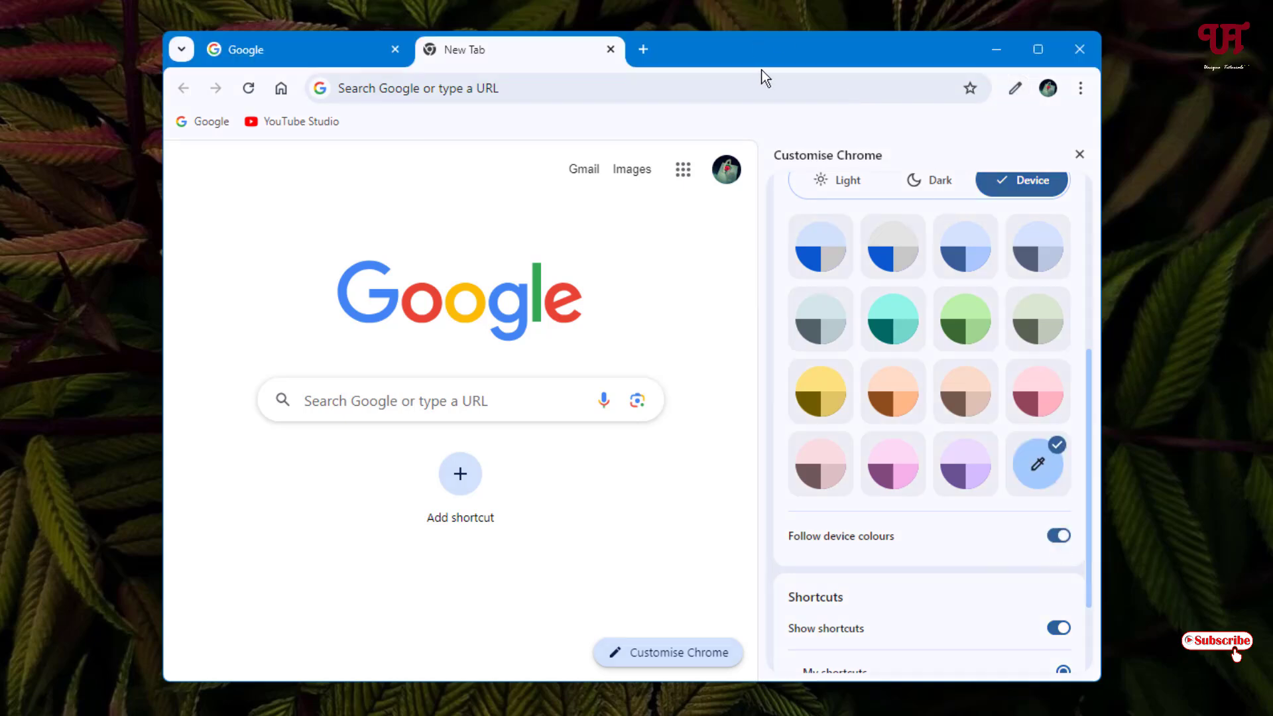
mouse_move(763, 83)
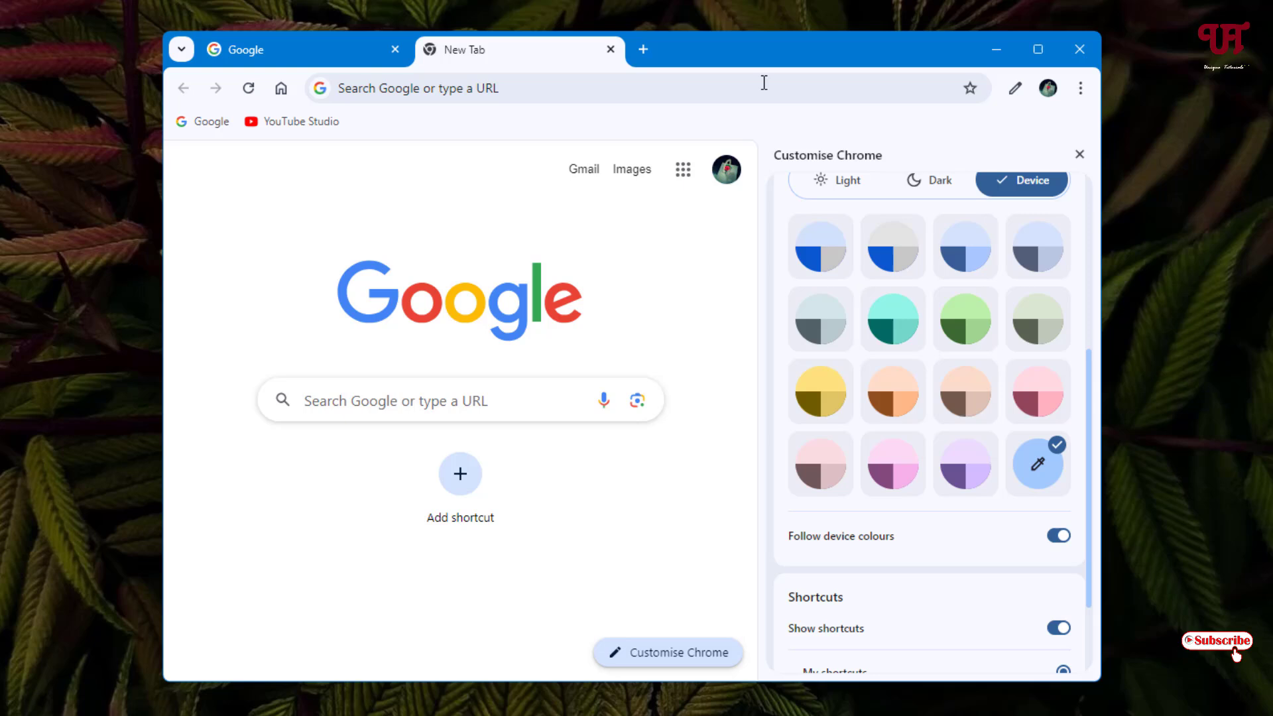
mouse_move(904, 235)
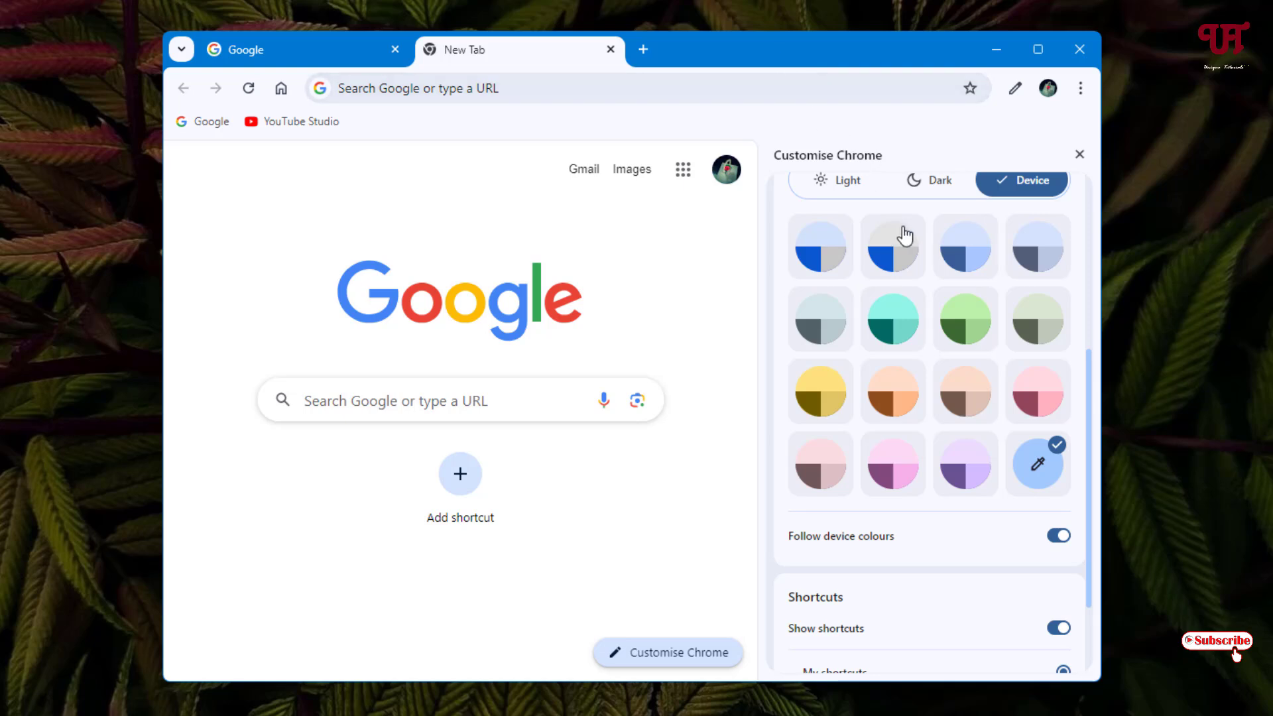
mouse_move(946, 571)
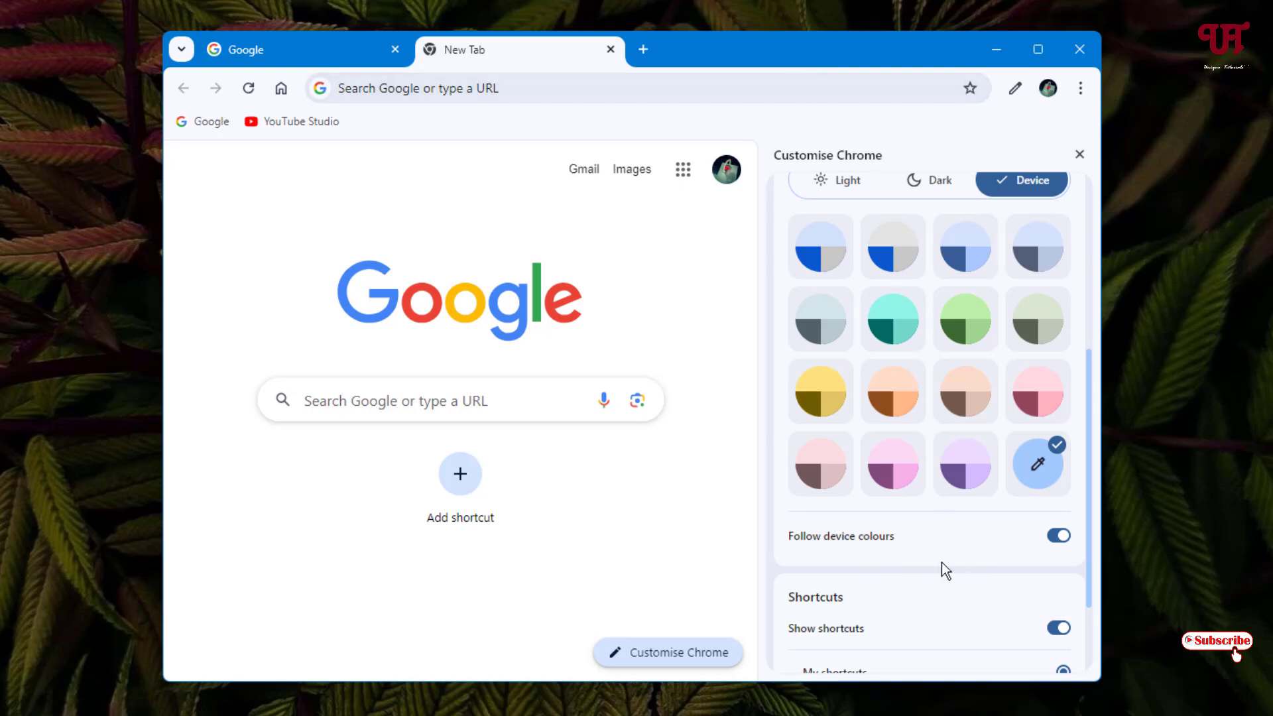
mouse_move(1055, 560)
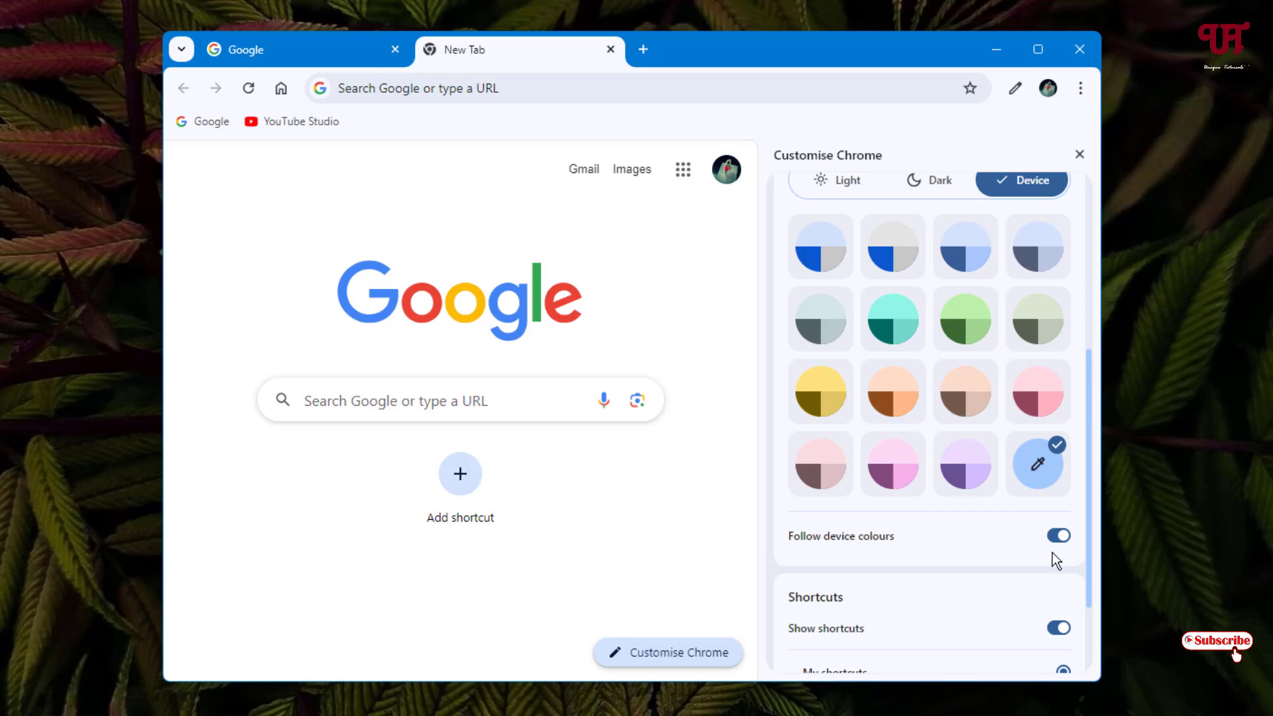
mouse_move(1053, 556)
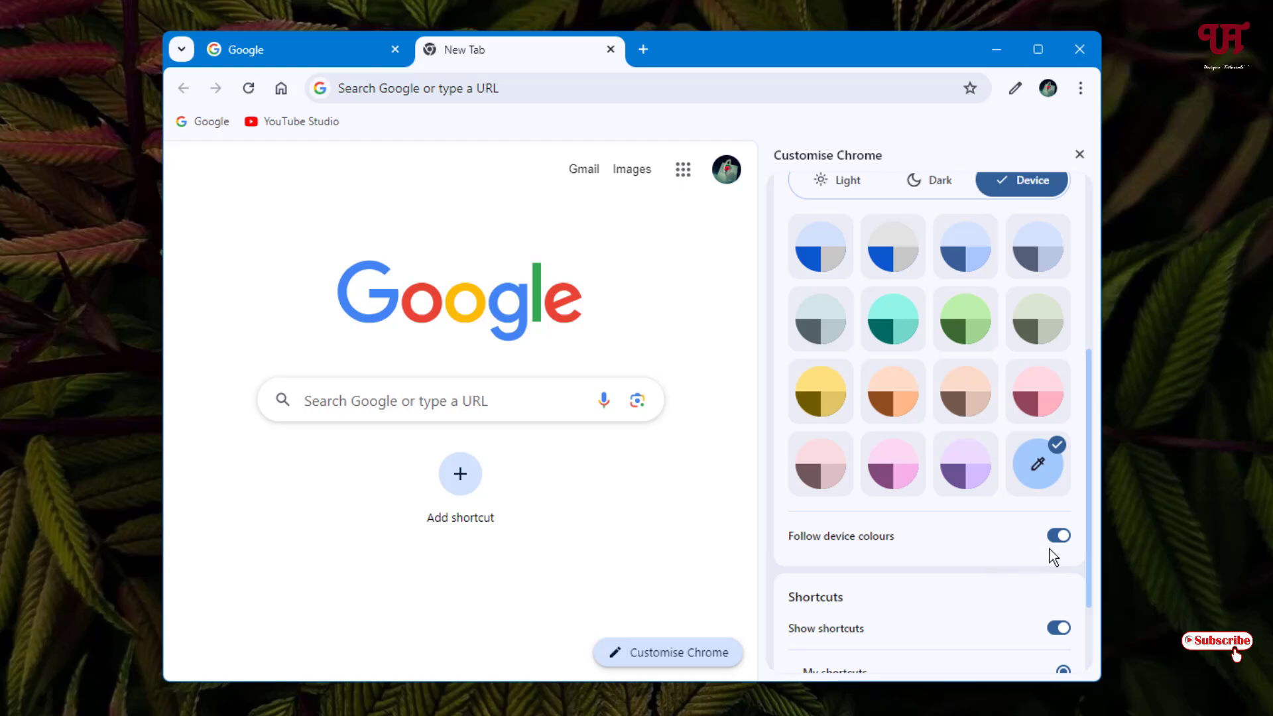
mouse_move(712, 77)
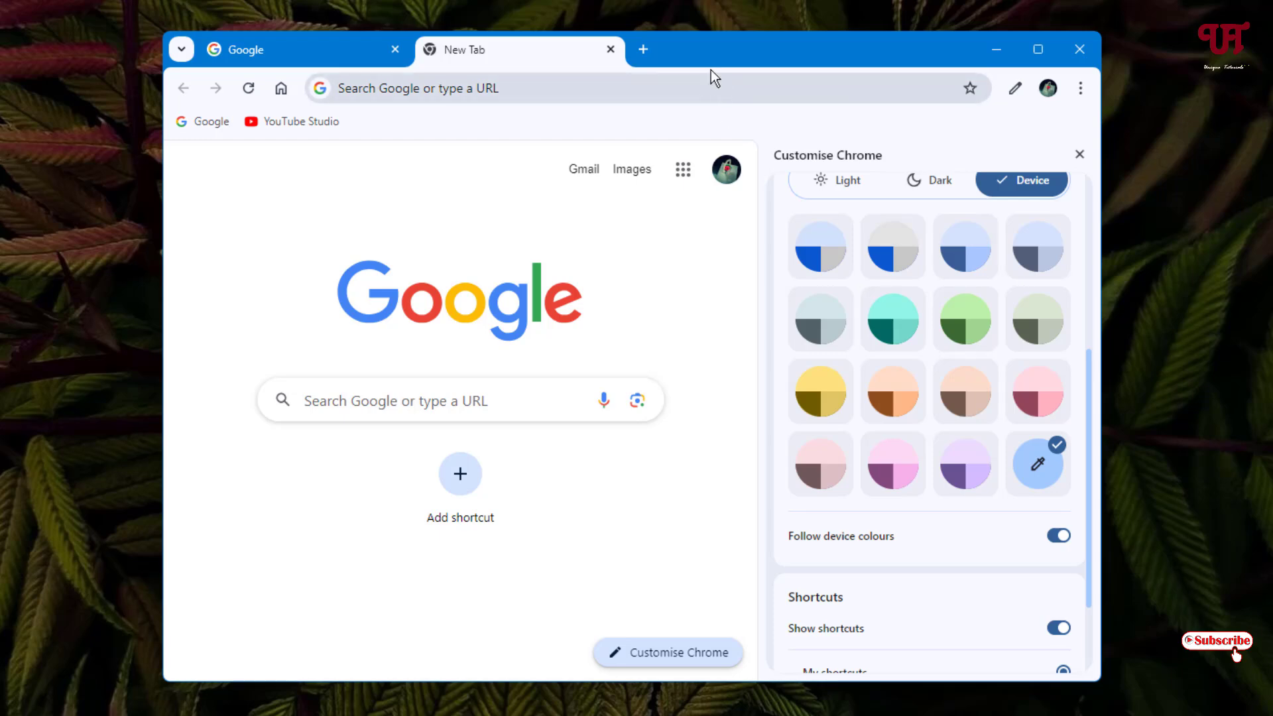
mouse_move(836, 180)
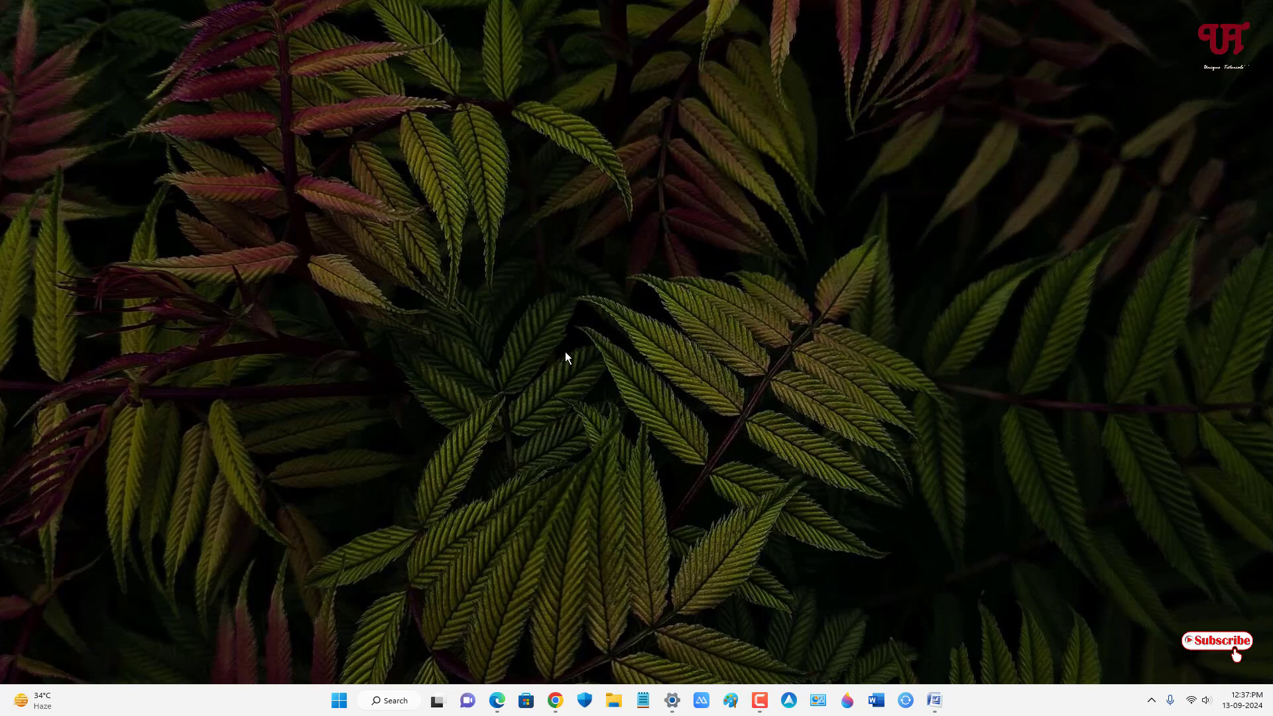
mouse_move(586, 416)
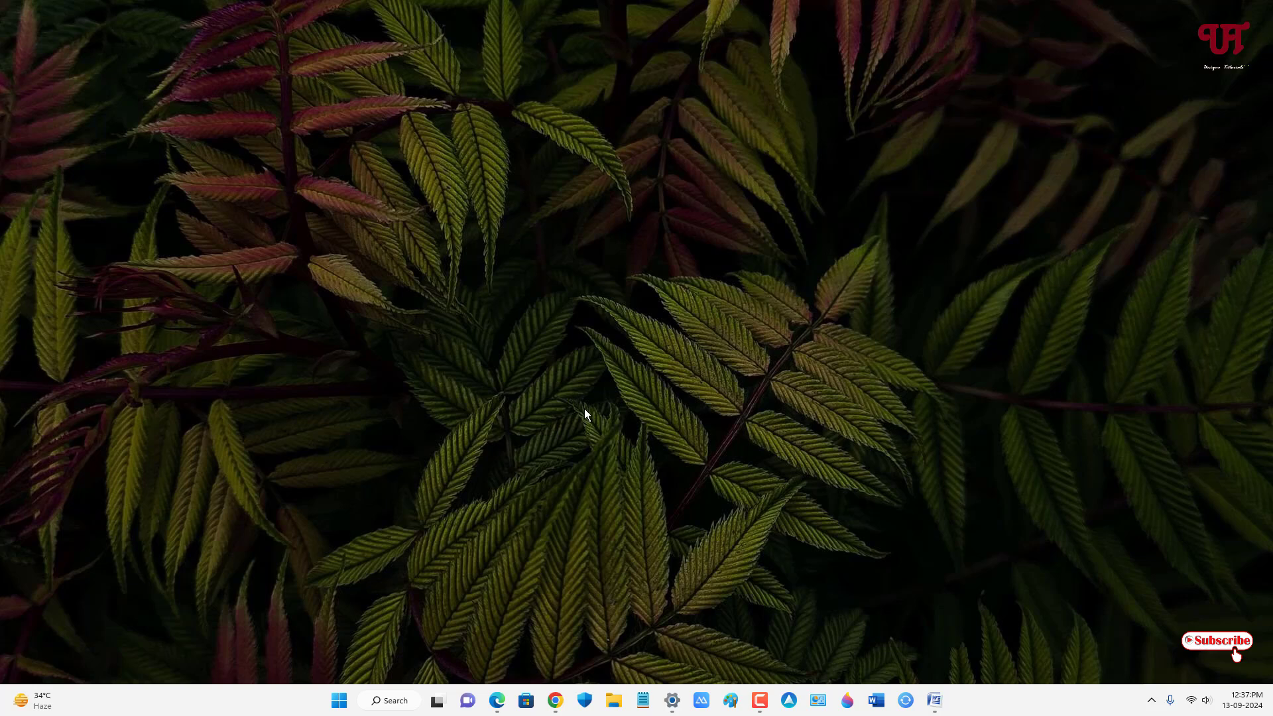